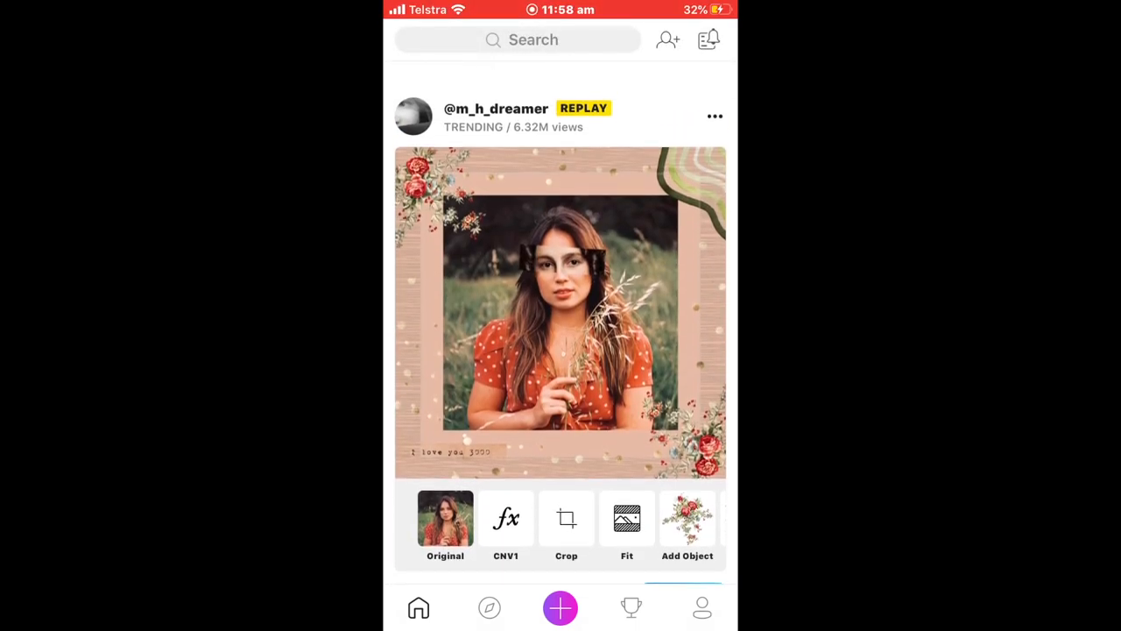
# Open the image search from the home feed search bar.
pyautogui.click(560, 607)
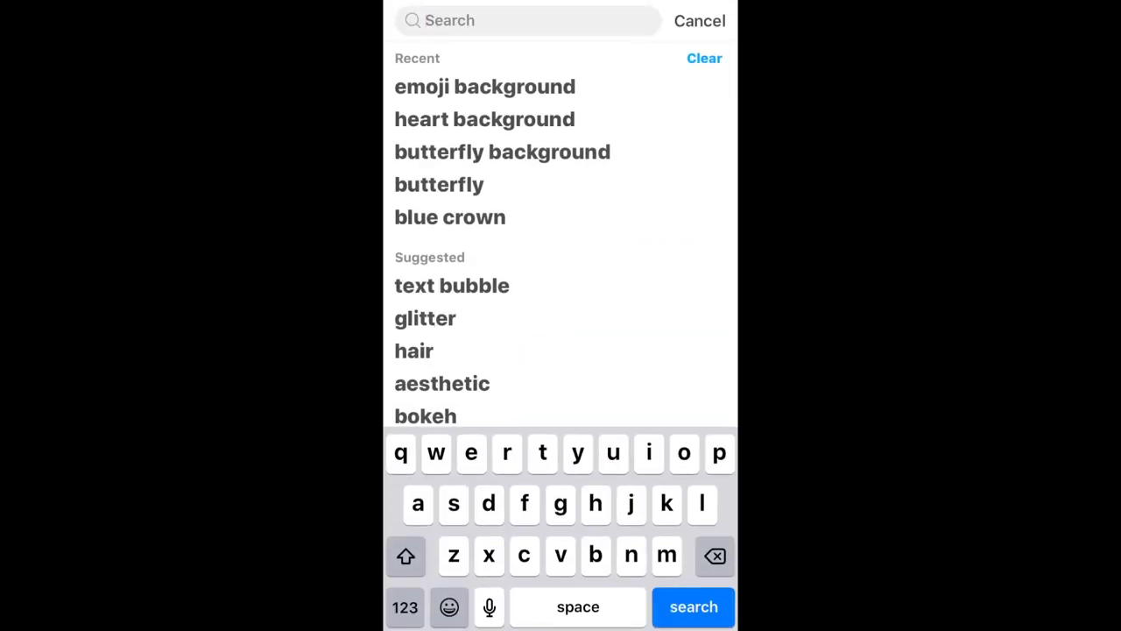
# Search 'emoji background' and use the blue hearts, flowers and lightning pattern.
pyautogui.click(480, 86)
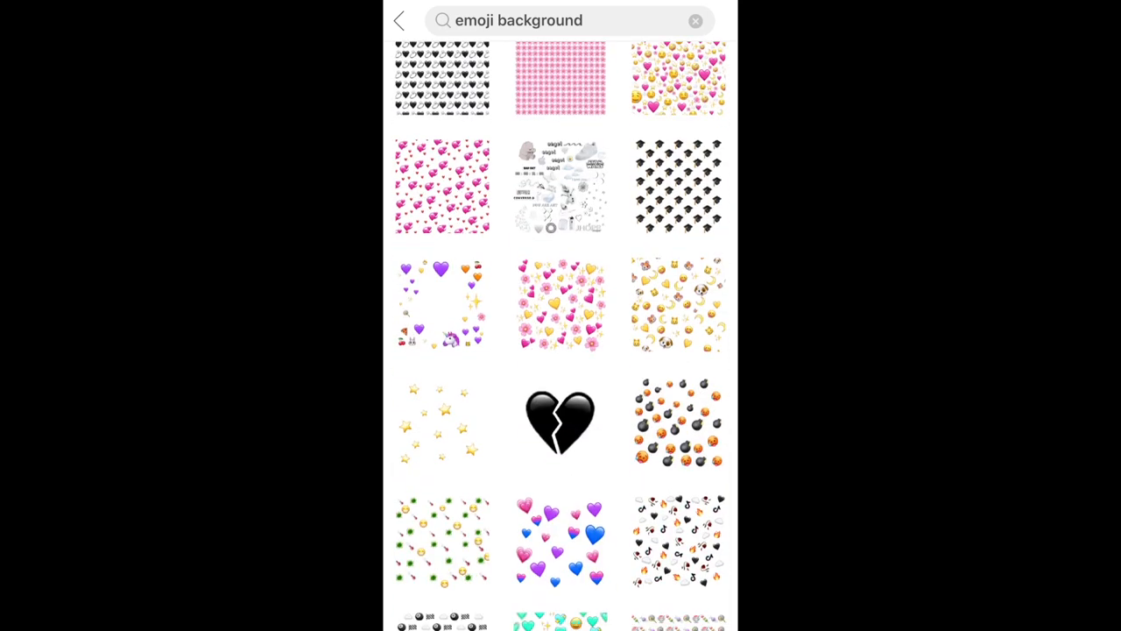
pyautogui.scroll(-3)
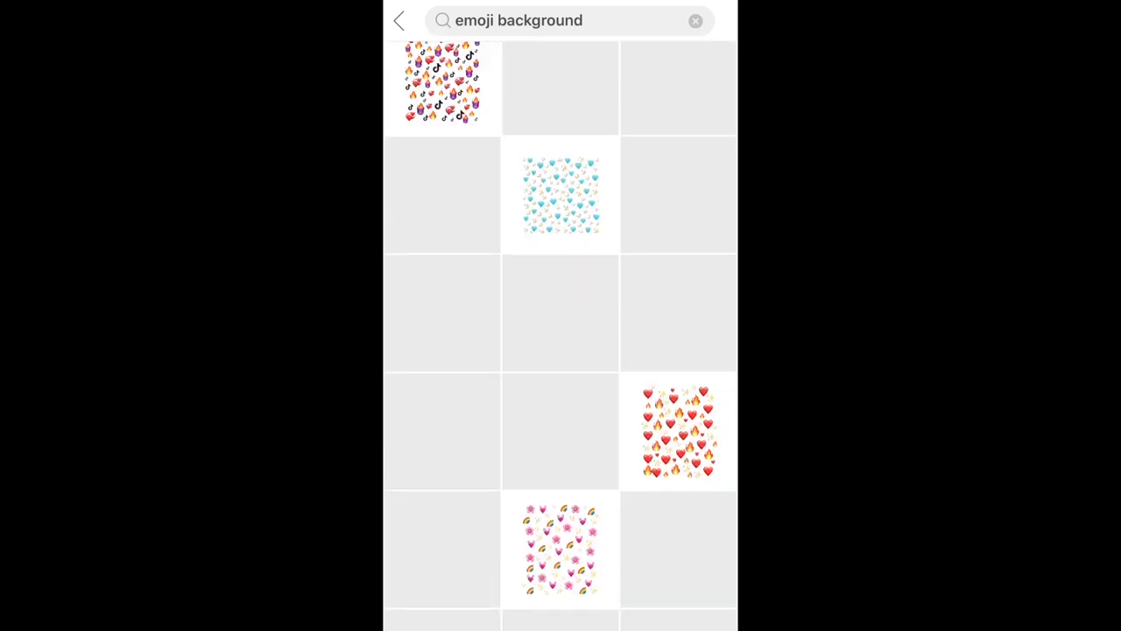
pyautogui.scroll(-3)
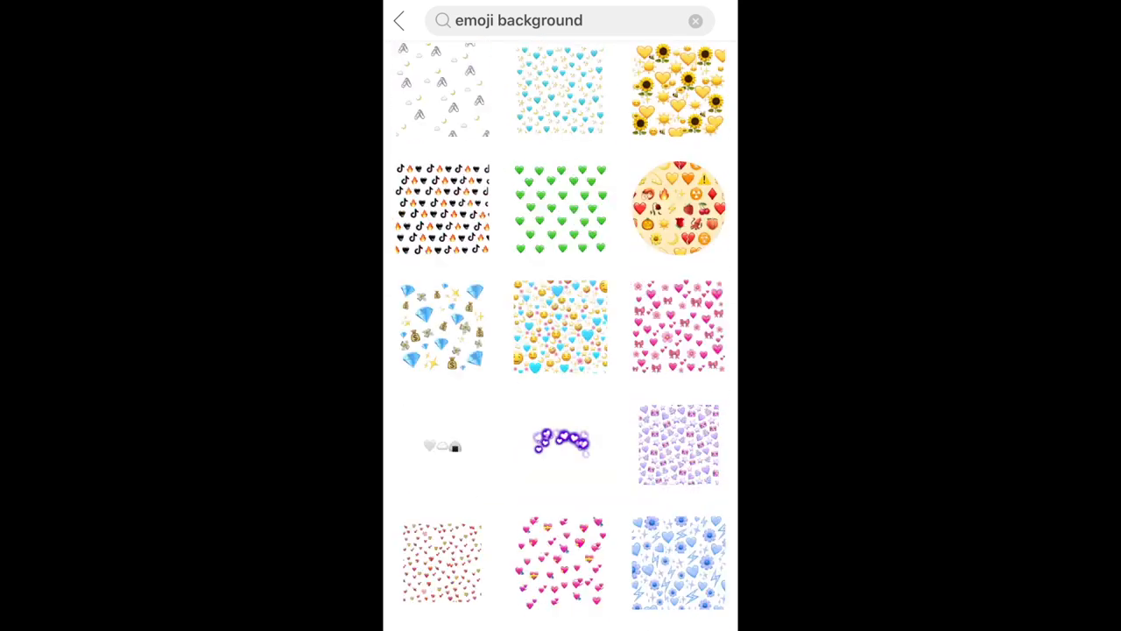
pyautogui.scroll(-3)
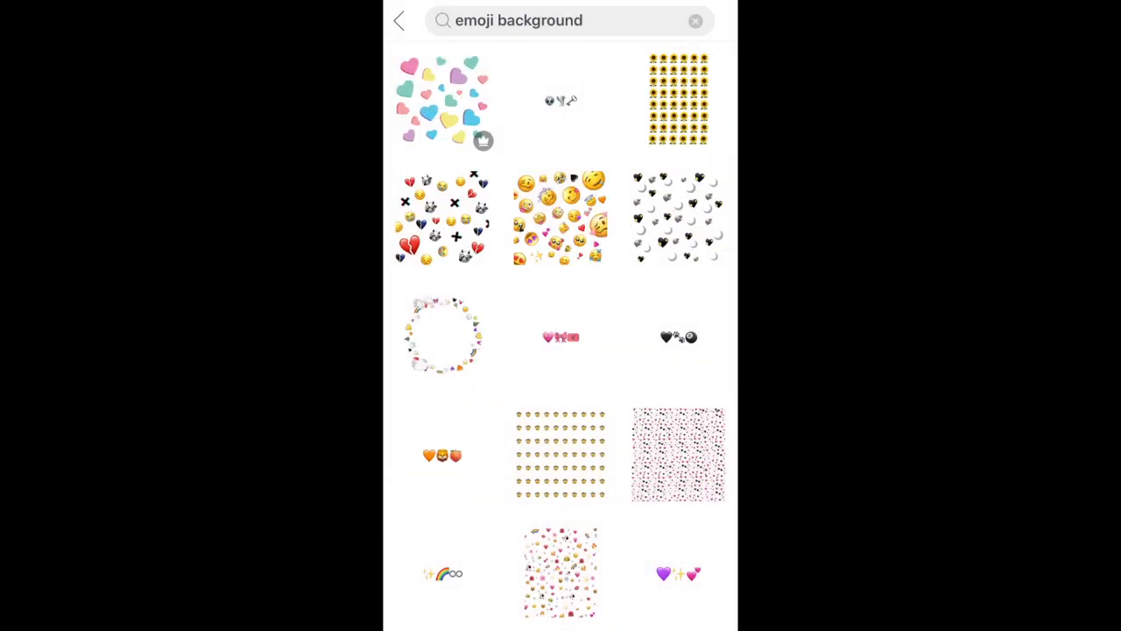
pyautogui.scroll(-3)
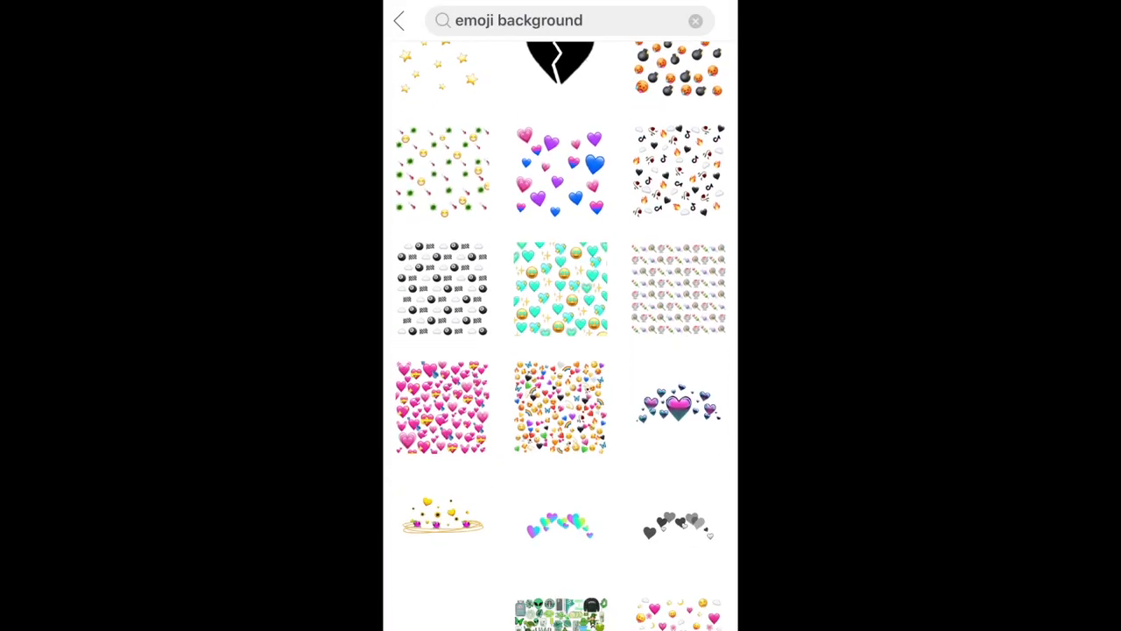
pyautogui.scroll(-3)
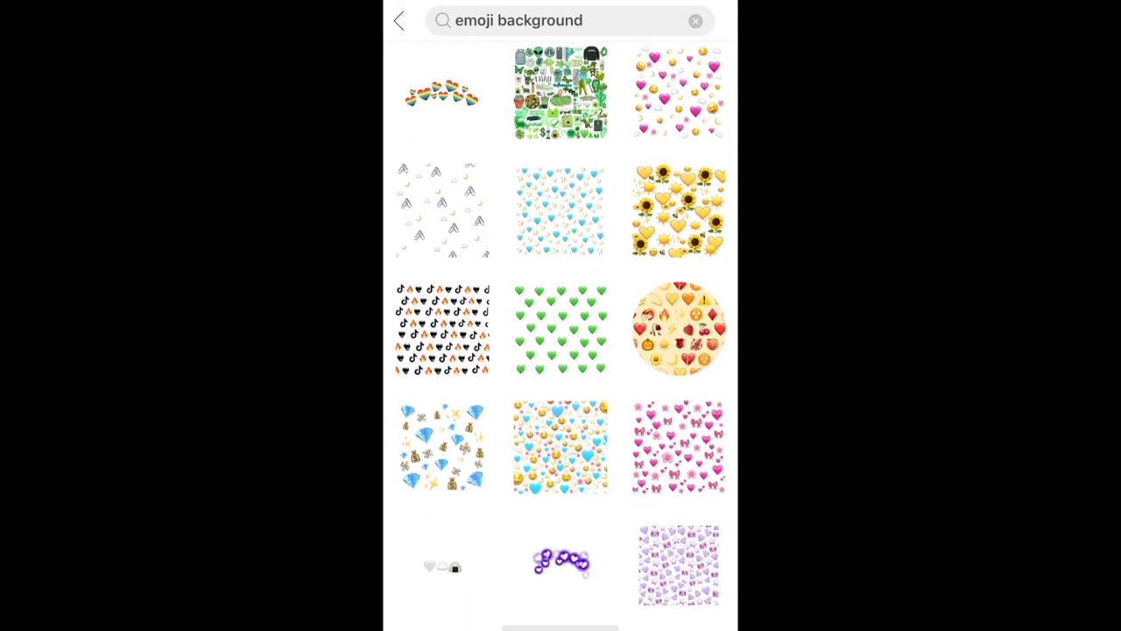
pyautogui.scroll(-3)
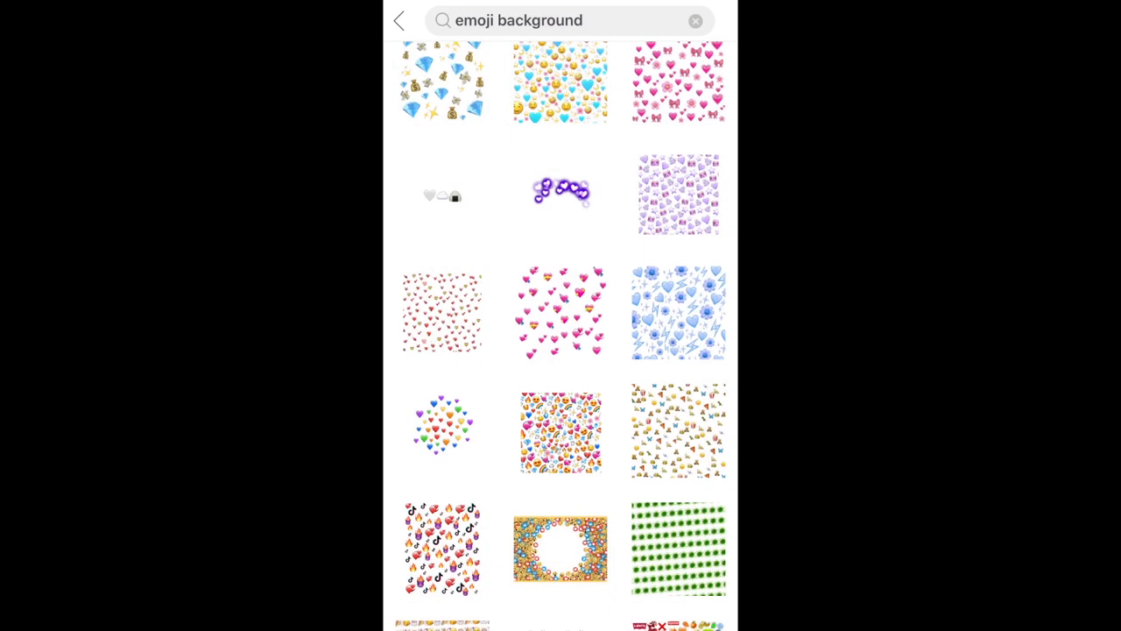
pyautogui.click(678, 313)
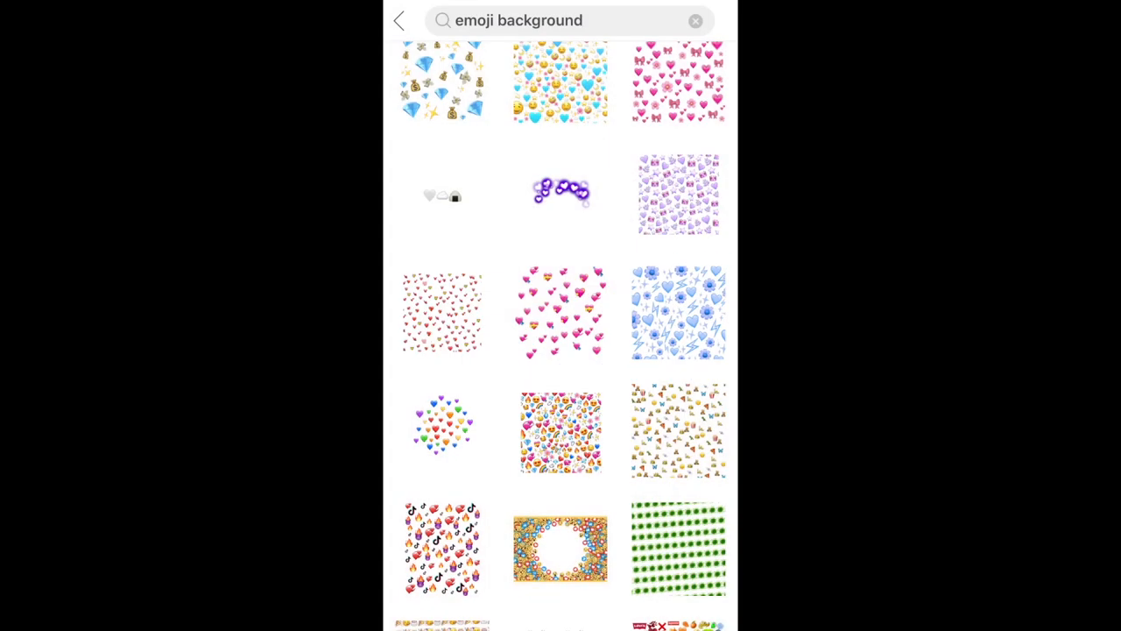
pyautogui.click(559, 314)
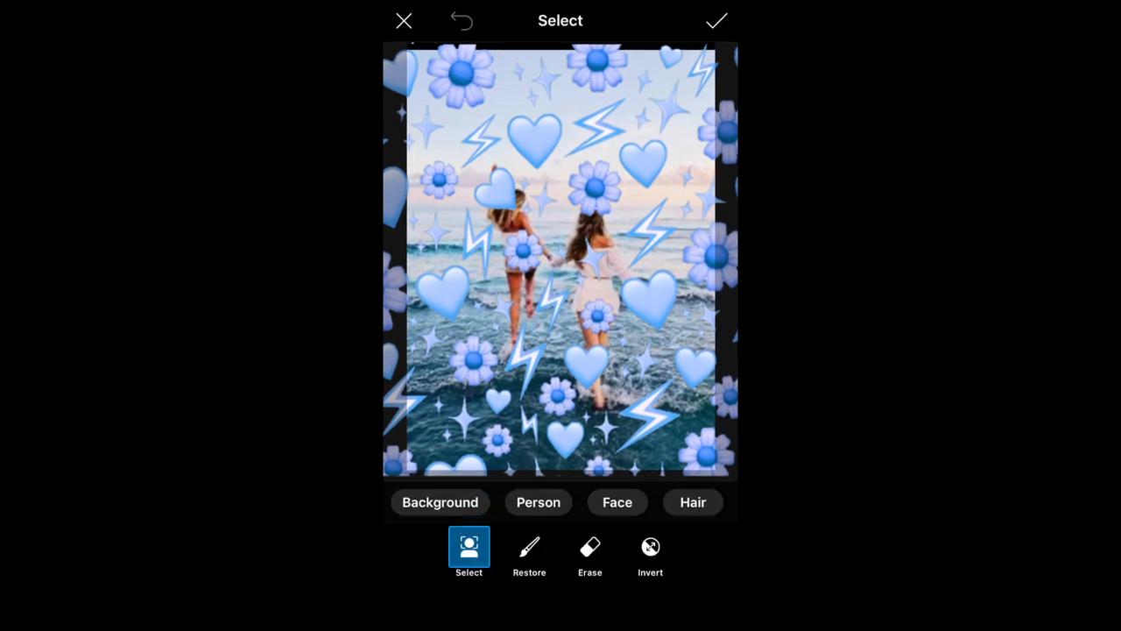
# Switch the emoji sticker to the Erase brush to clear it off the girls.
pyautogui.click(589, 548)
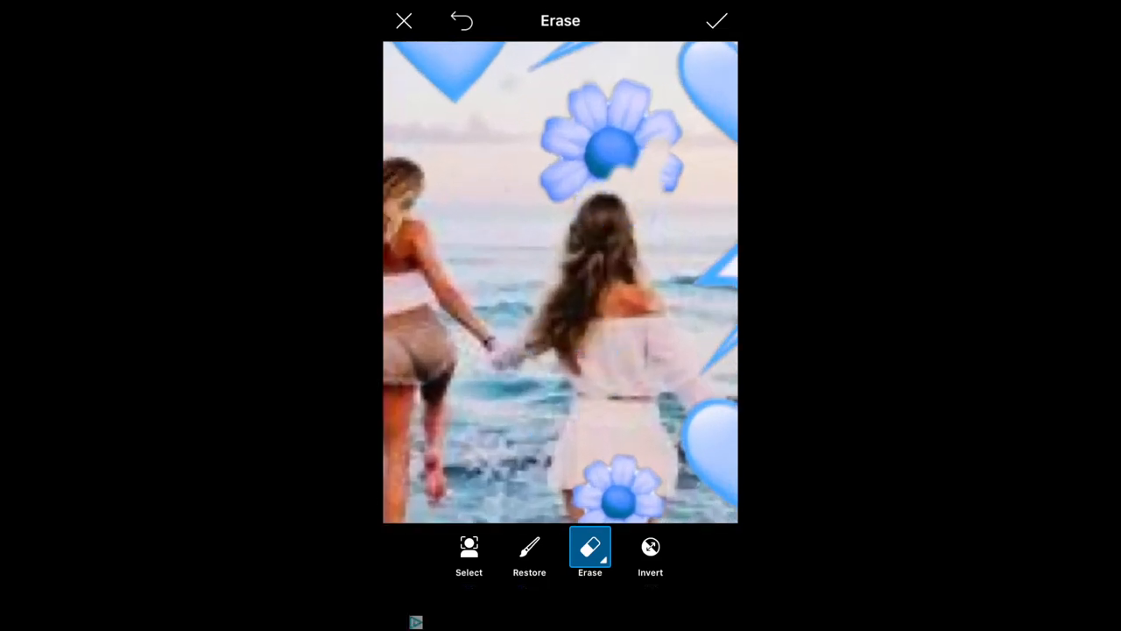
# Alternate Restore and Erase brushes to clean the pattern off both girls.
pyautogui.click(529, 547)
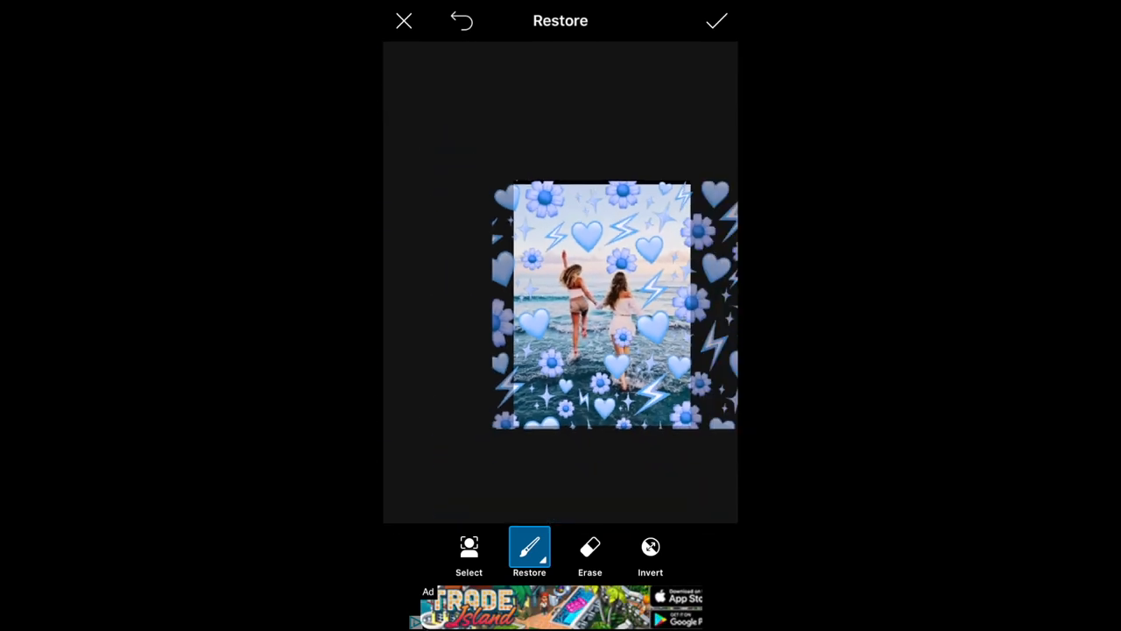
pyautogui.click(589, 549)
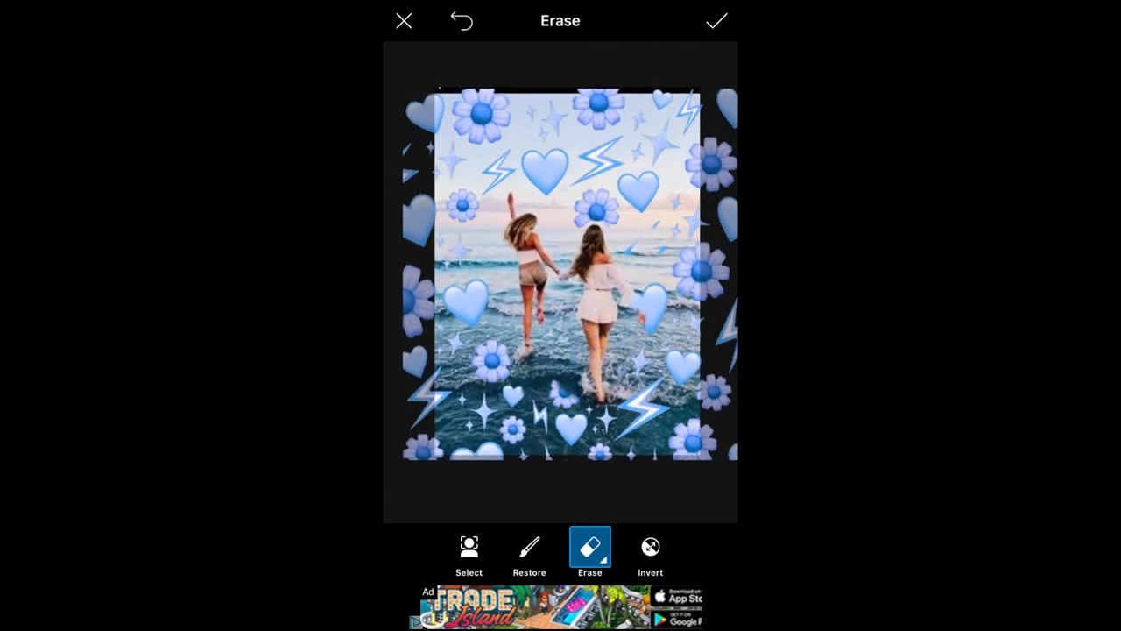
pyautogui.click(529, 552)
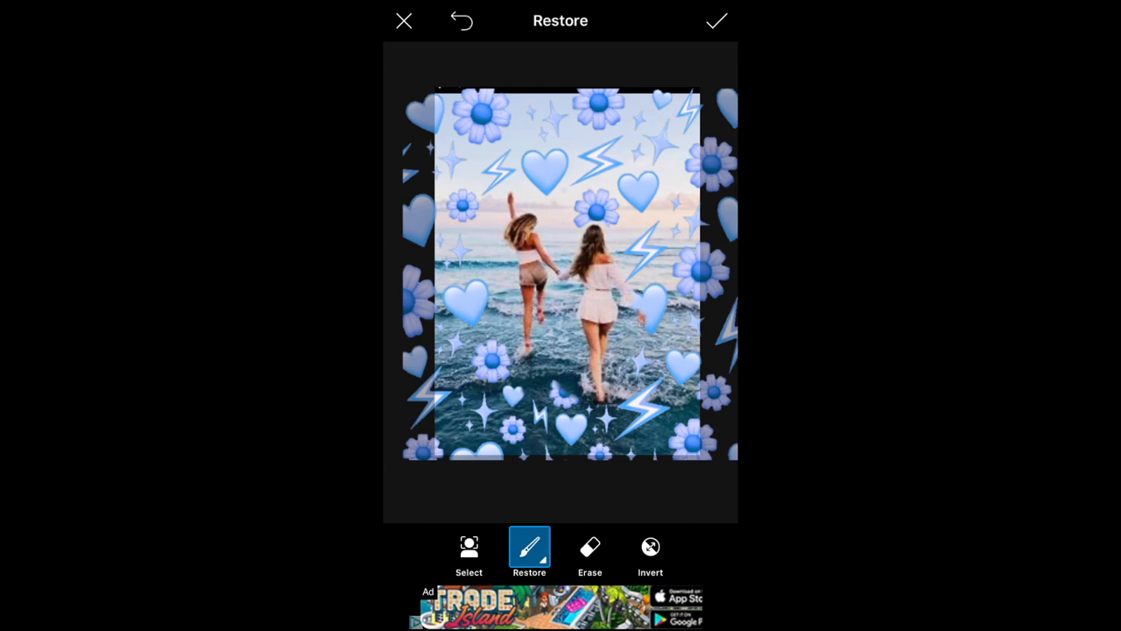
pyautogui.click(589, 548)
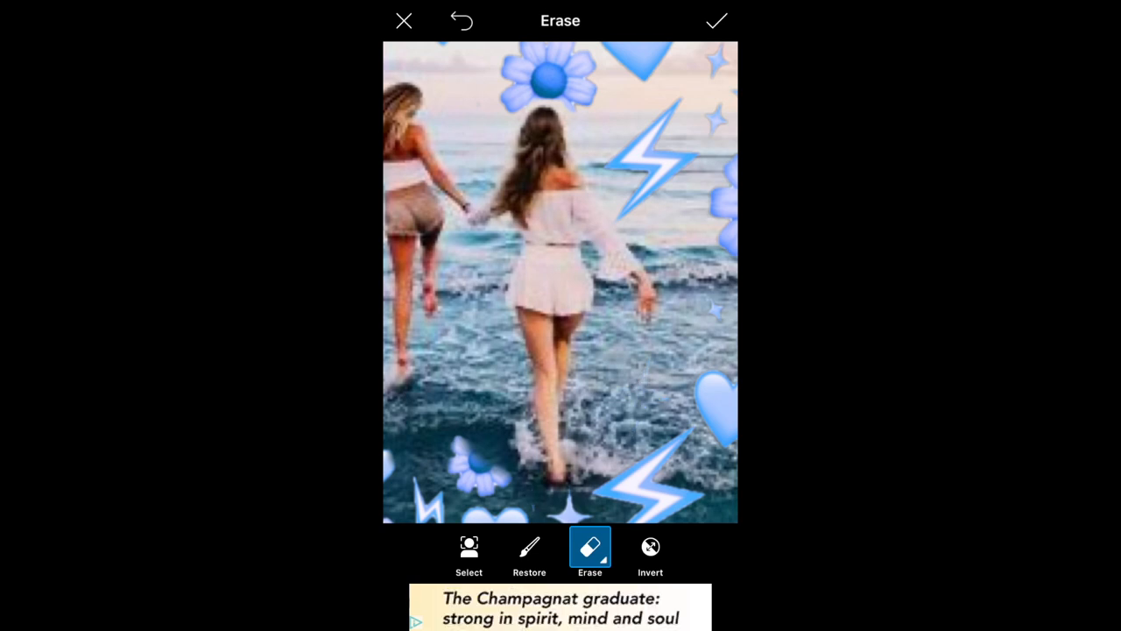
# Restore the blue flower above the head and erase around the girl's hair.
pyautogui.click(529, 547)
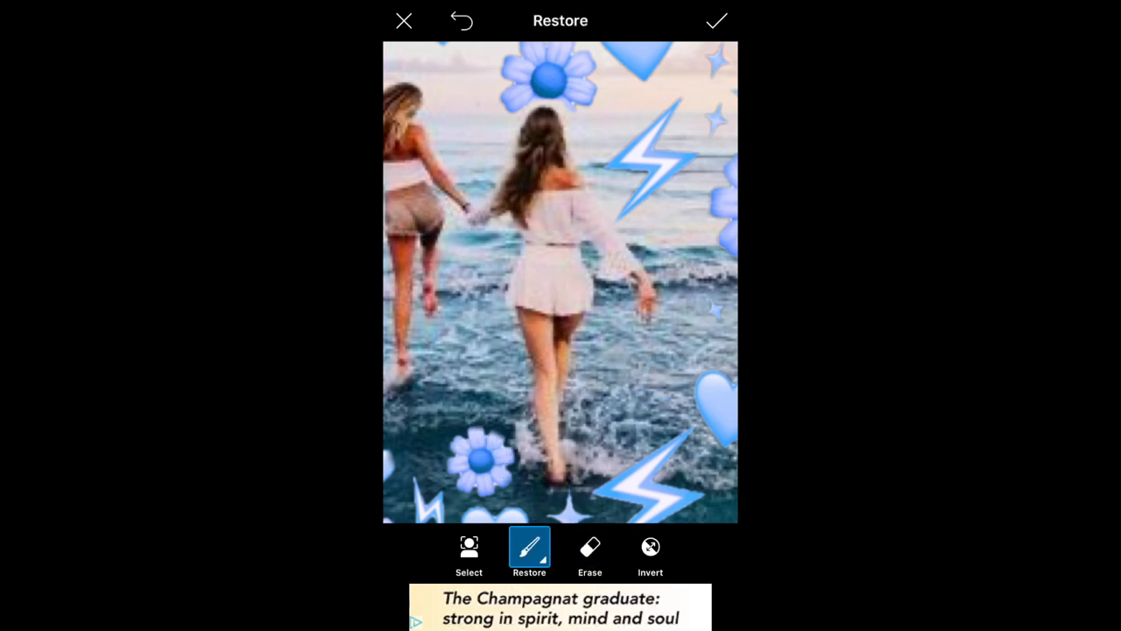
pyautogui.click(590, 548)
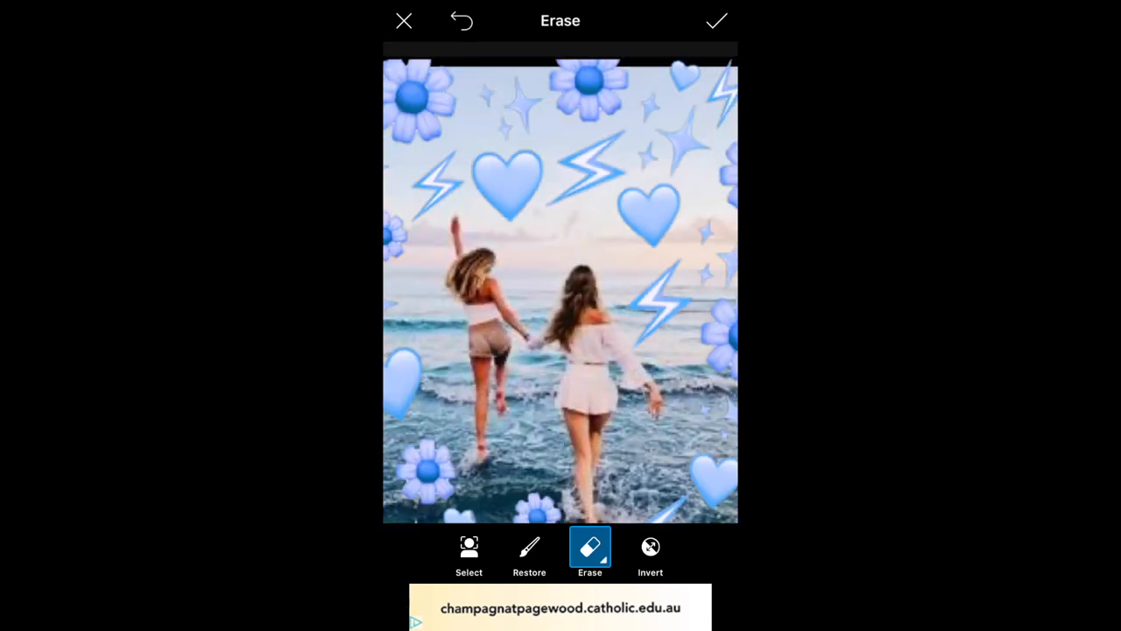
pyautogui.click(529, 552)
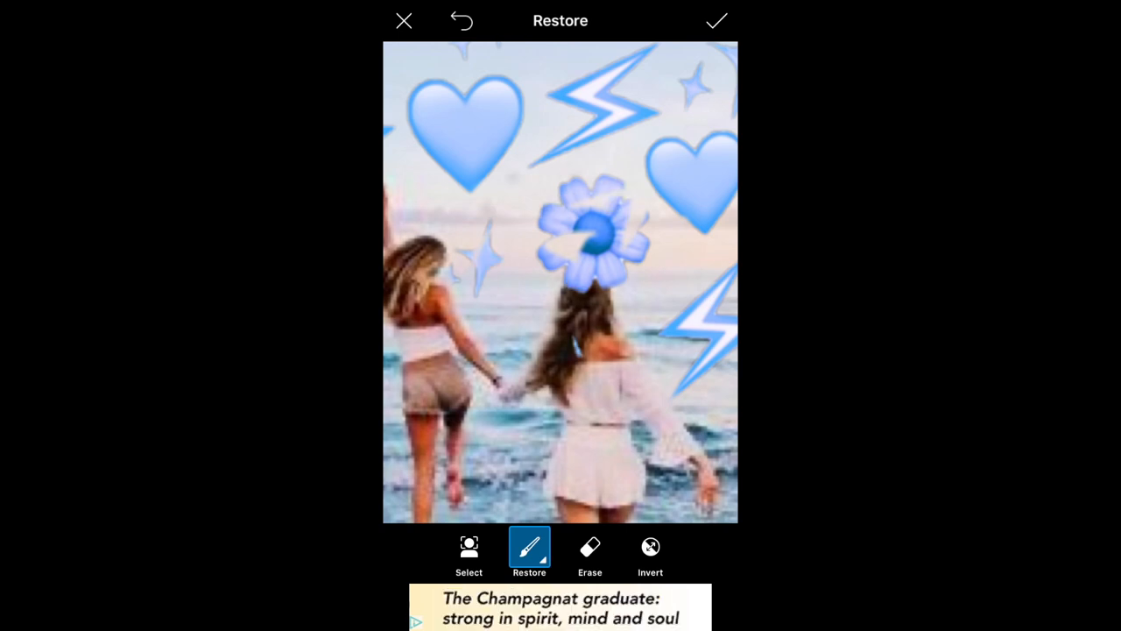
pyautogui.click(590, 547)
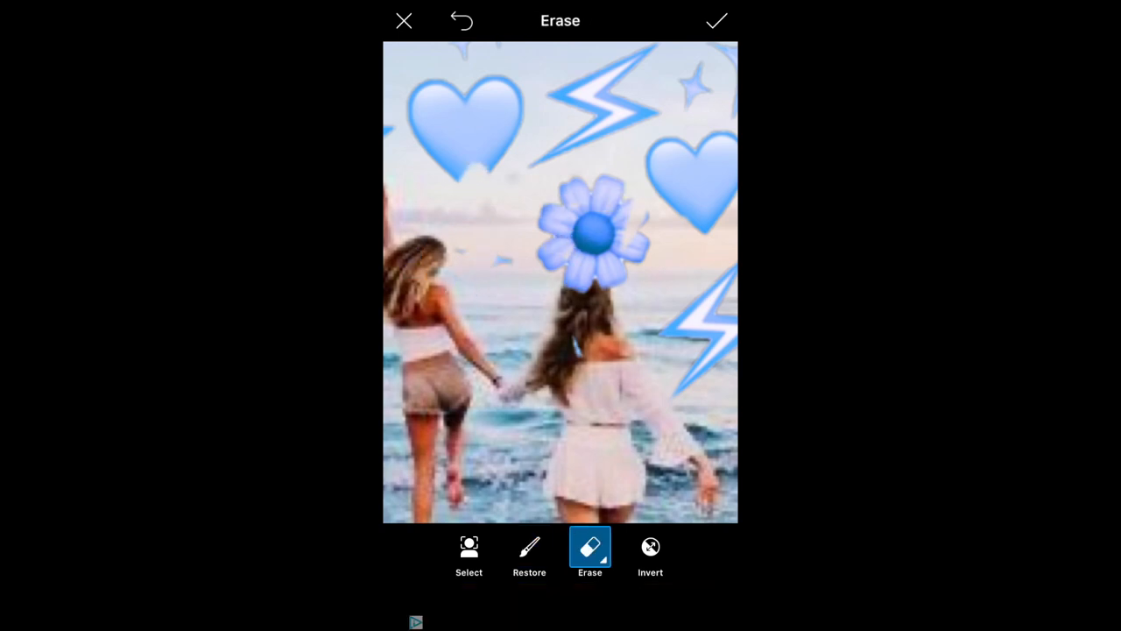
pyautogui.click(529, 547)
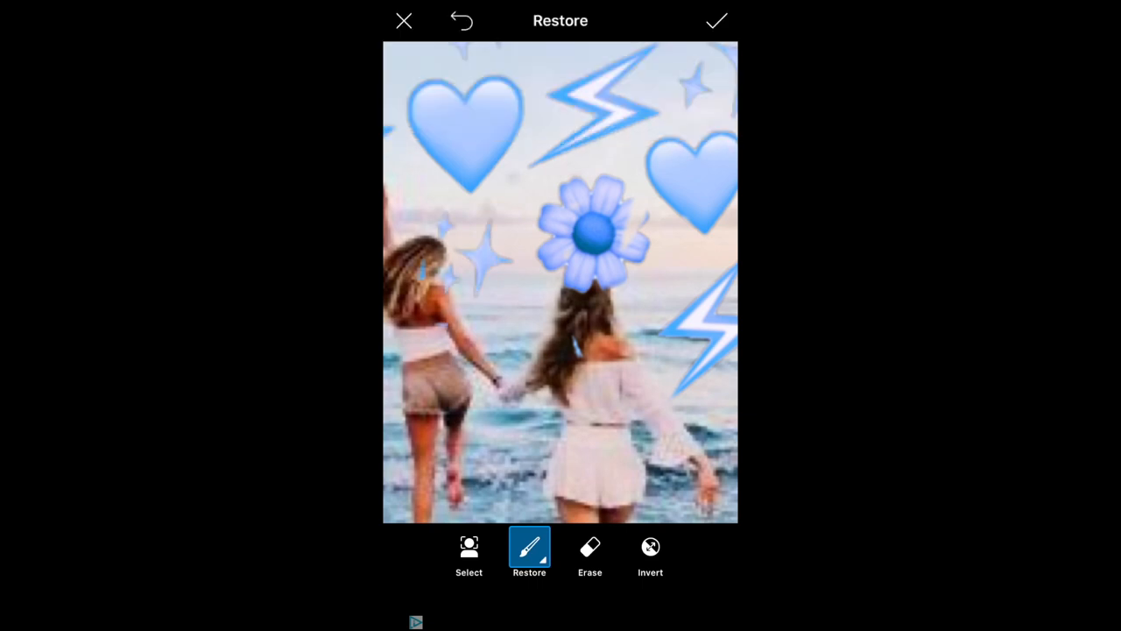
pyautogui.click(589, 547)
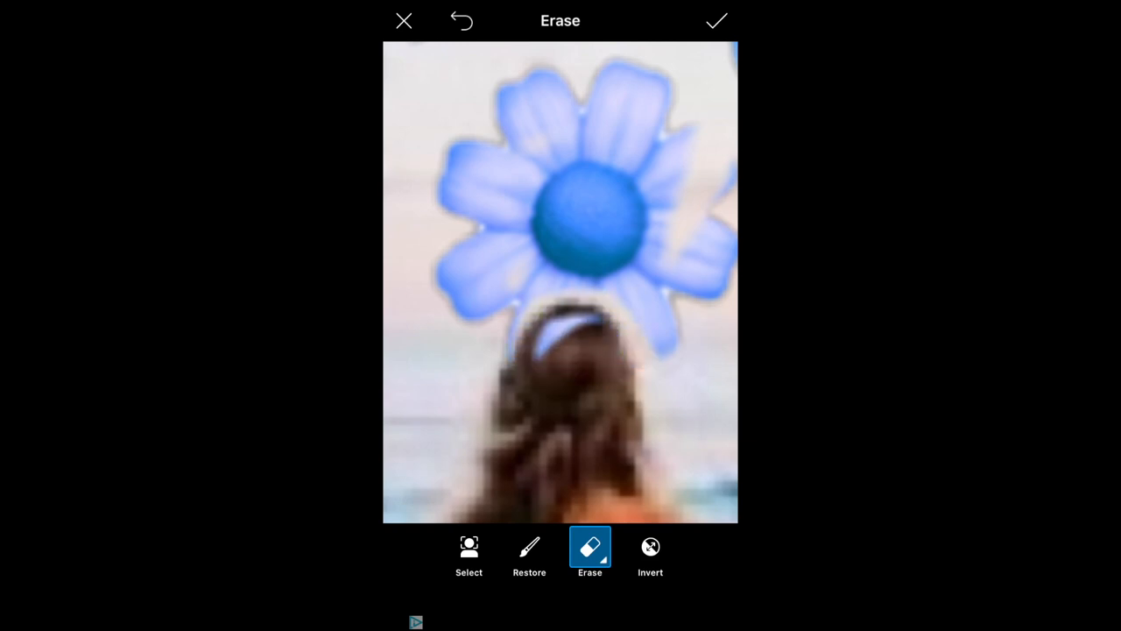
# Confirm the erased emoji sticker and apply it to the beach photo.
pyautogui.click(530, 548)
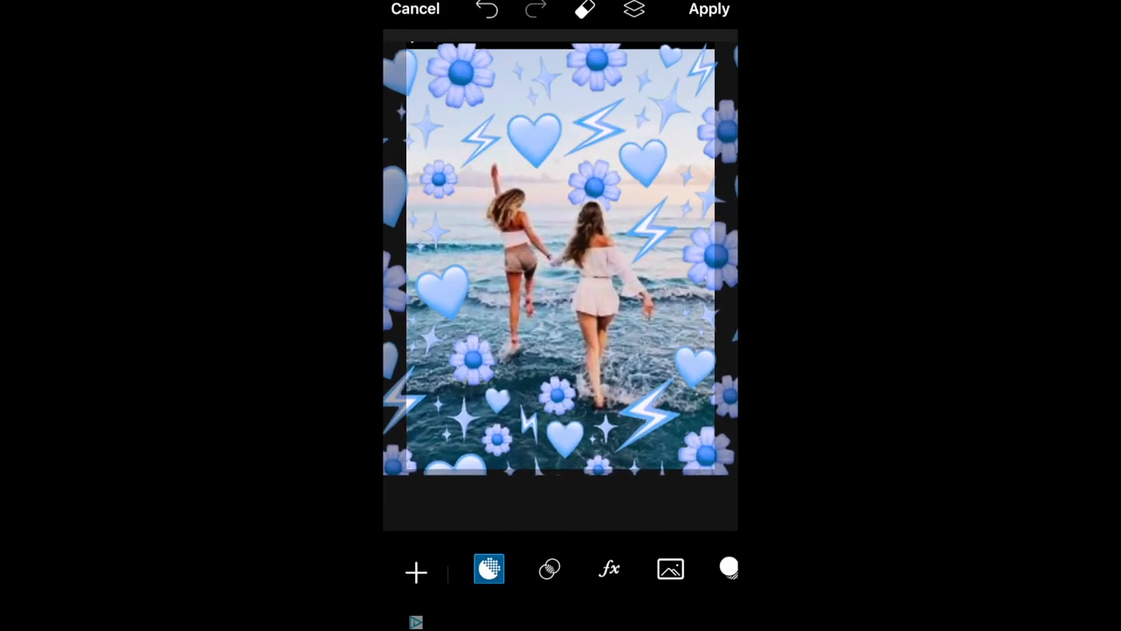
pyautogui.click(715, 12)
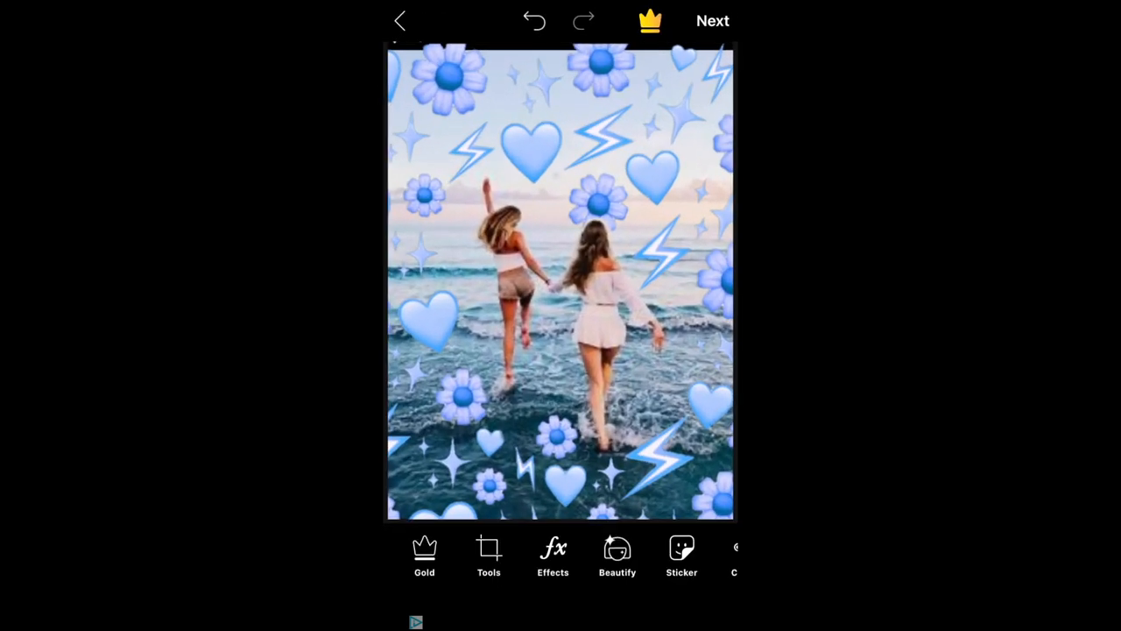